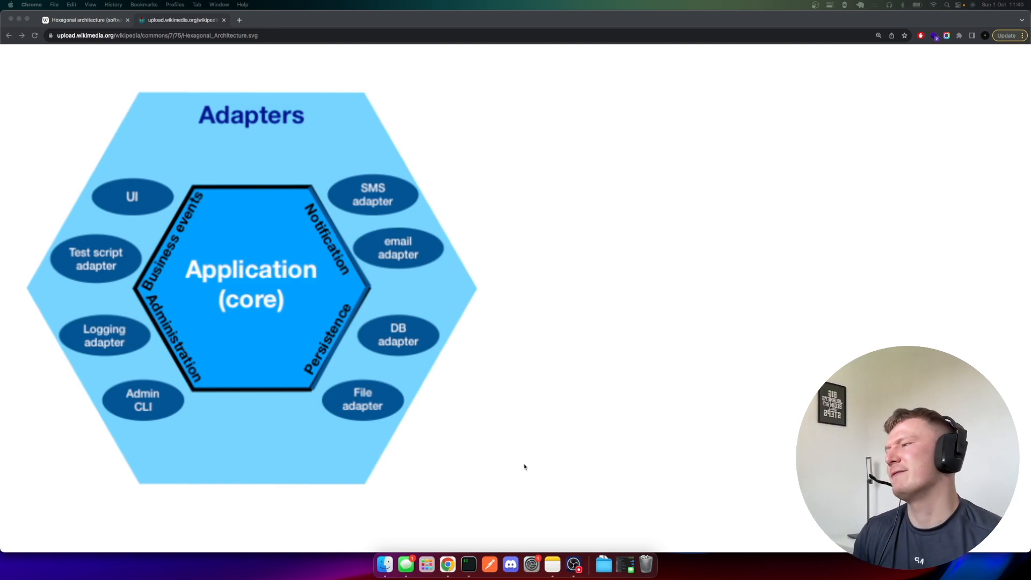
pyautogui.moveTo(248, 239)
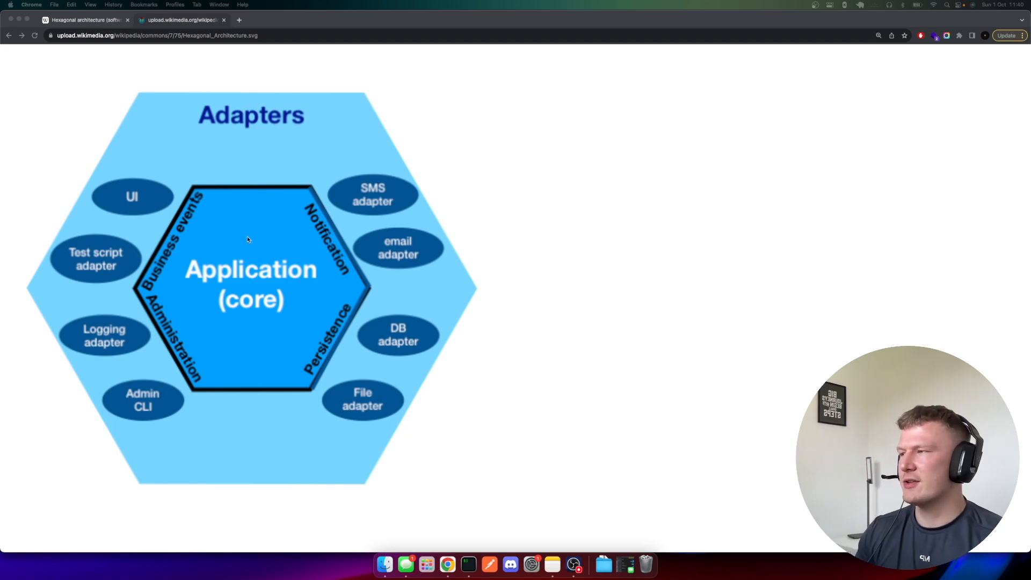
pyautogui.moveTo(224, 218)
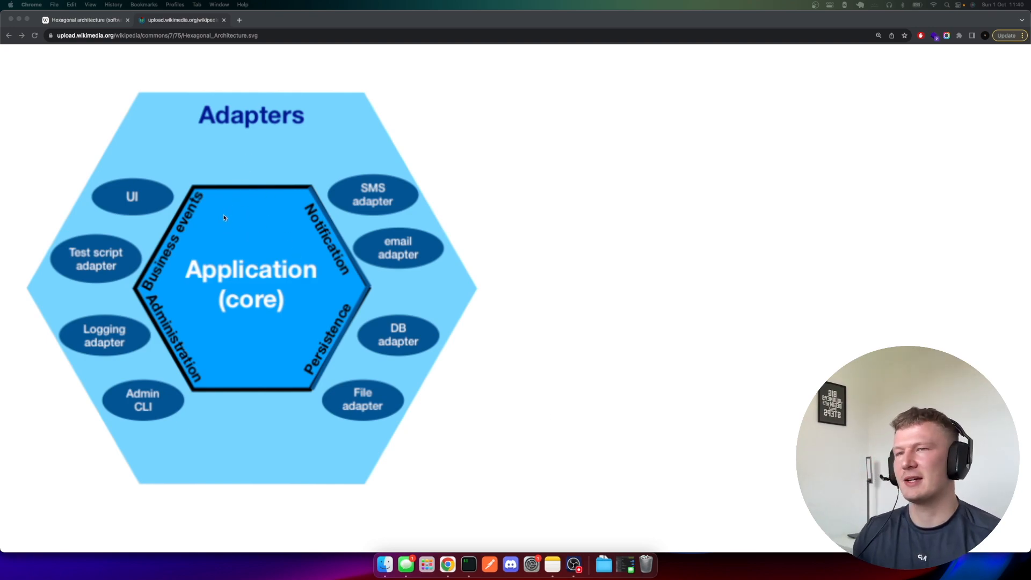
pyautogui.moveTo(139, 195)
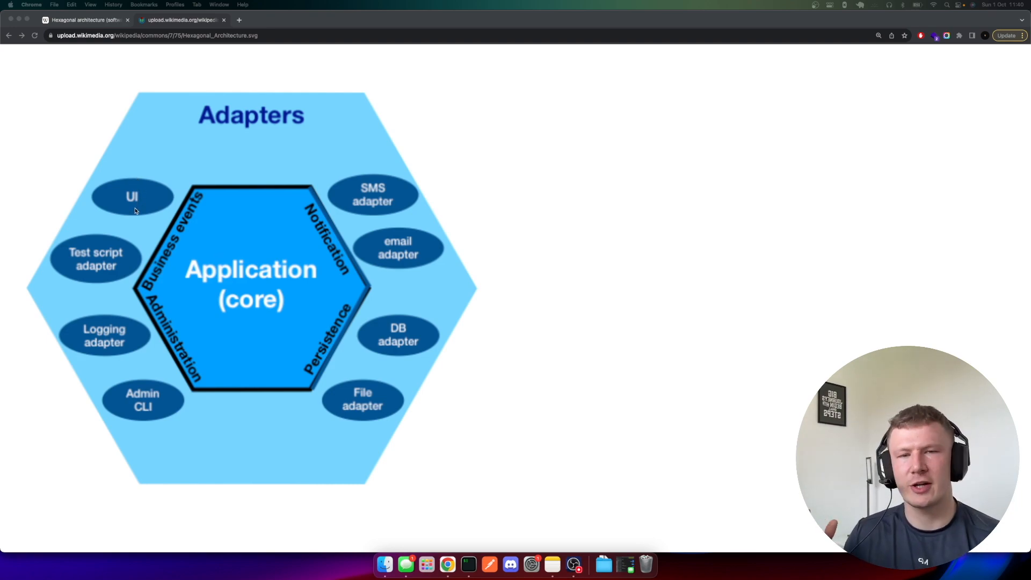
pyautogui.moveTo(130, 202)
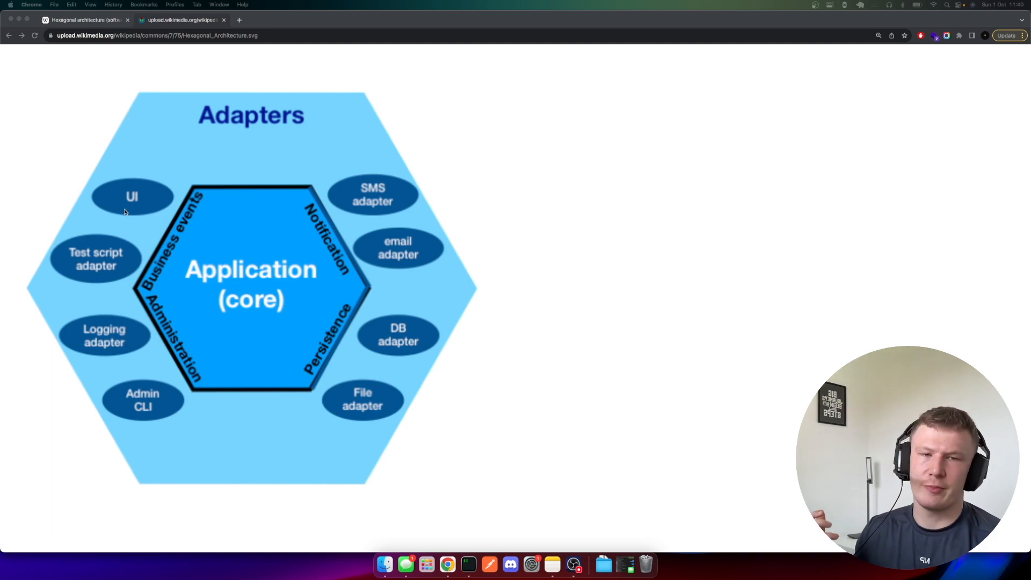
pyautogui.moveTo(122, 195)
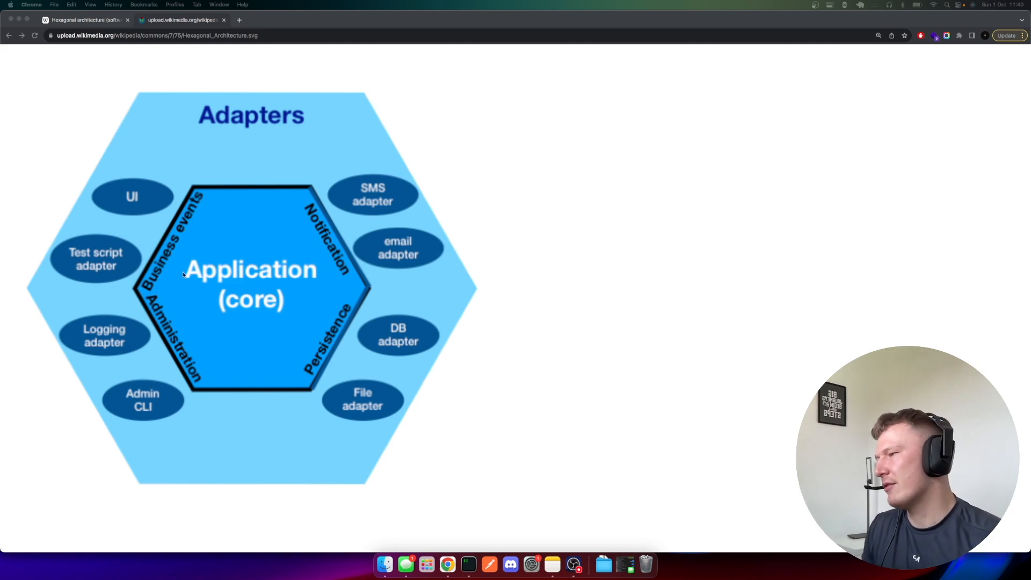
pyautogui.moveTo(142, 226)
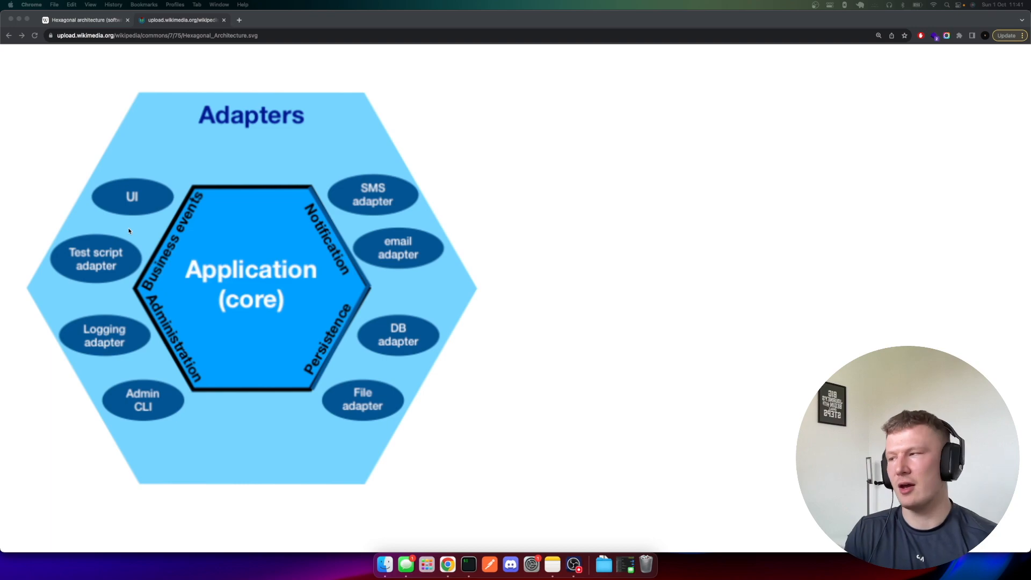
pyautogui.moveTo(393, 482)
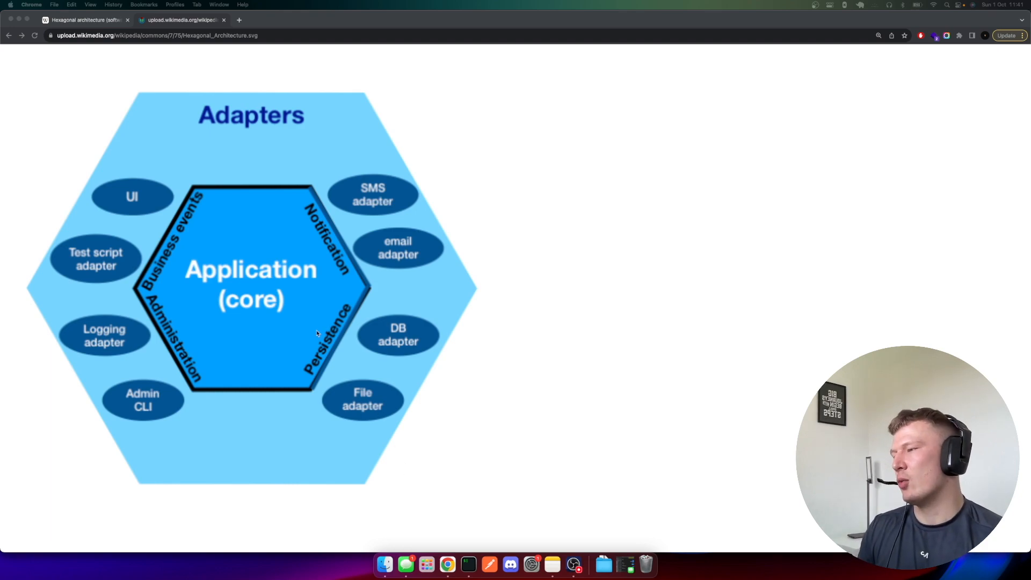
pyautogui.moveTo(347, 257)
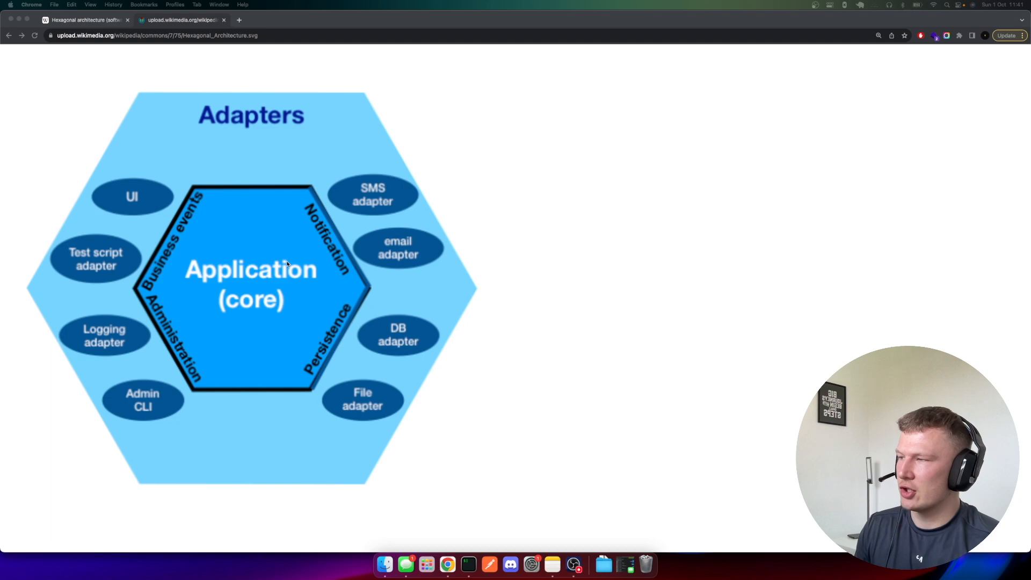
pyautogui.moveTo(379, 204)
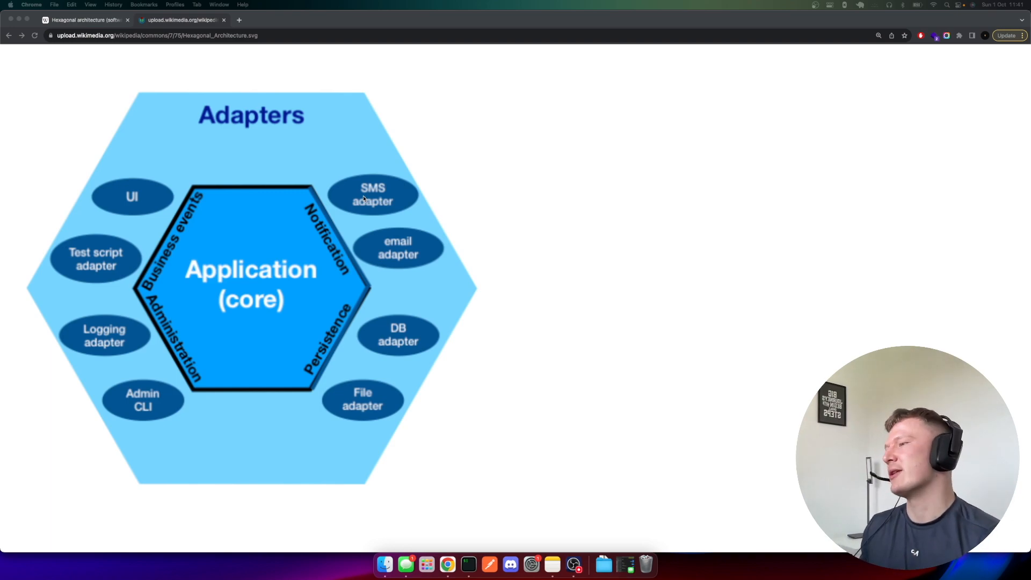
pyautogui.moveTo(165, 340)
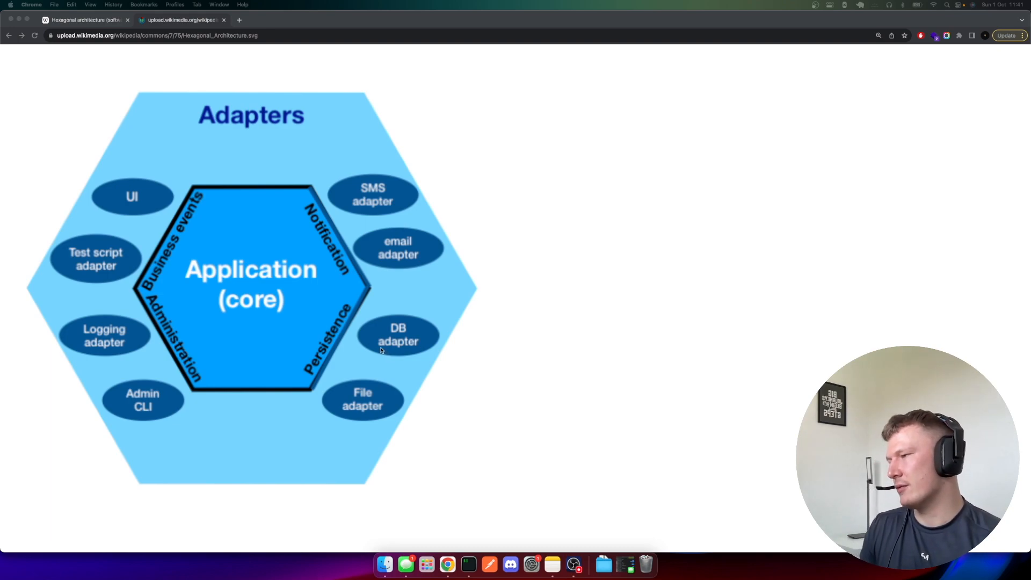
pyautogui.moveTo(468, 459)
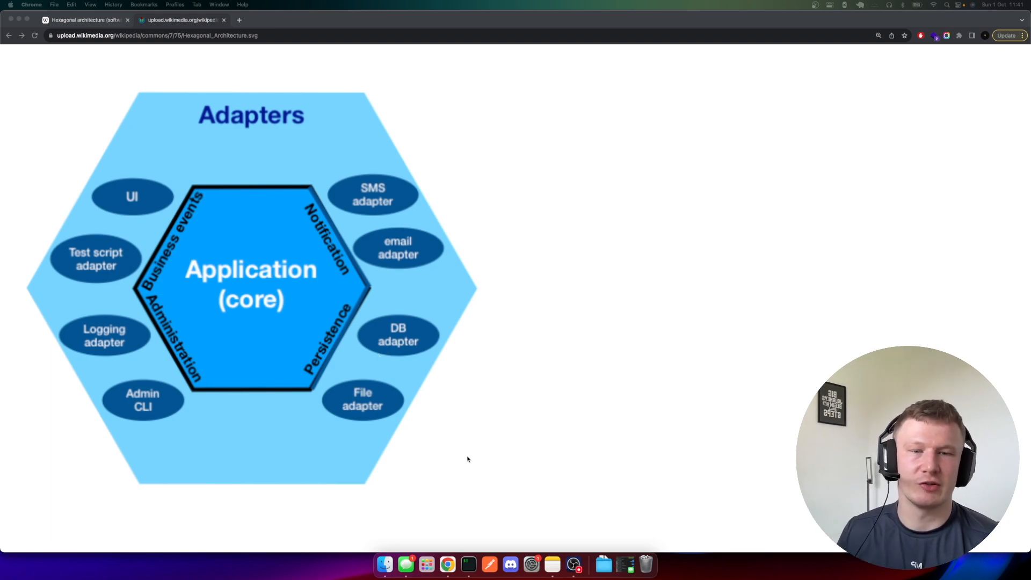
pyautogui.moveTo(490, 564)
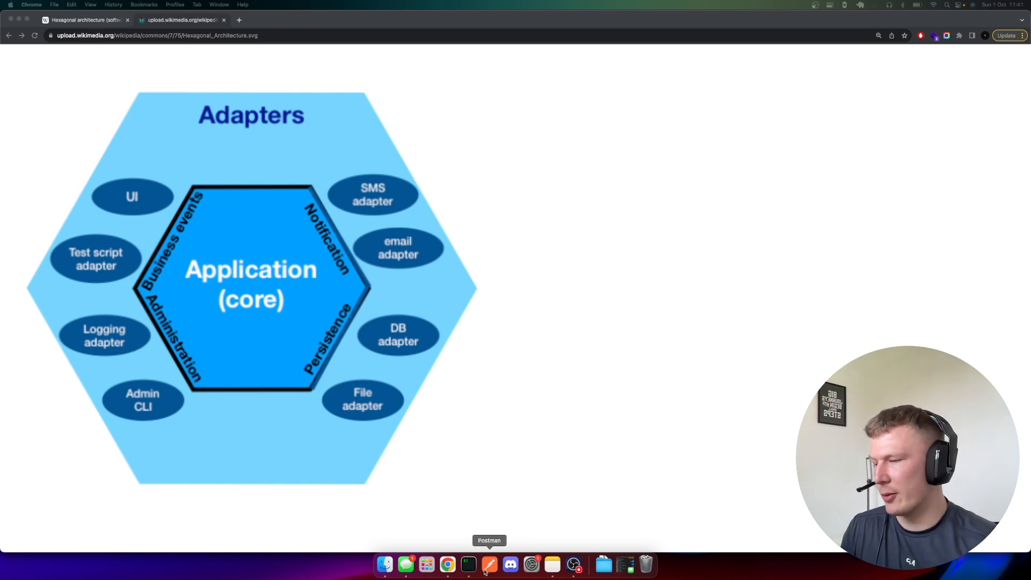
# - Switch to the Neovim terminal, review main.go's wiring, and open the web adapter's createaccount.go
pyautogui.click(469, 565)
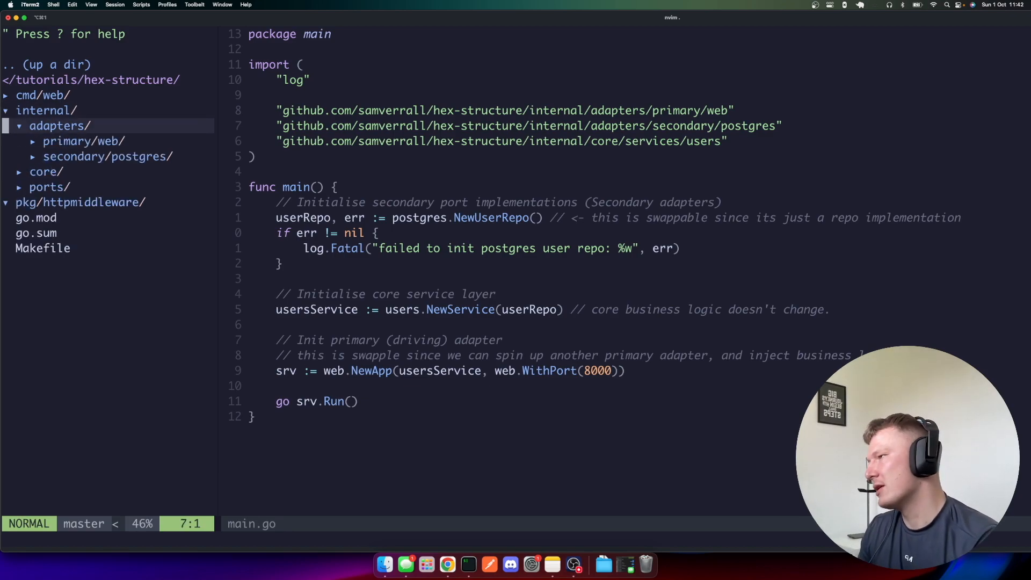
pyautogui.click(82, 141)
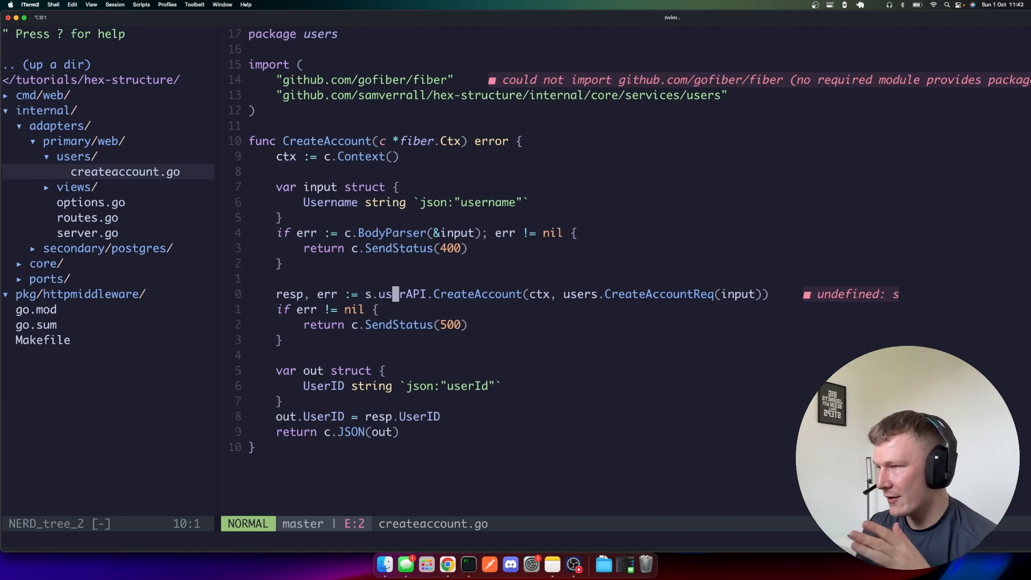
# - Highlight the s.userAPI CreateAccount call, then move to postgres user.go to add a db field
pyautogui.press('V')
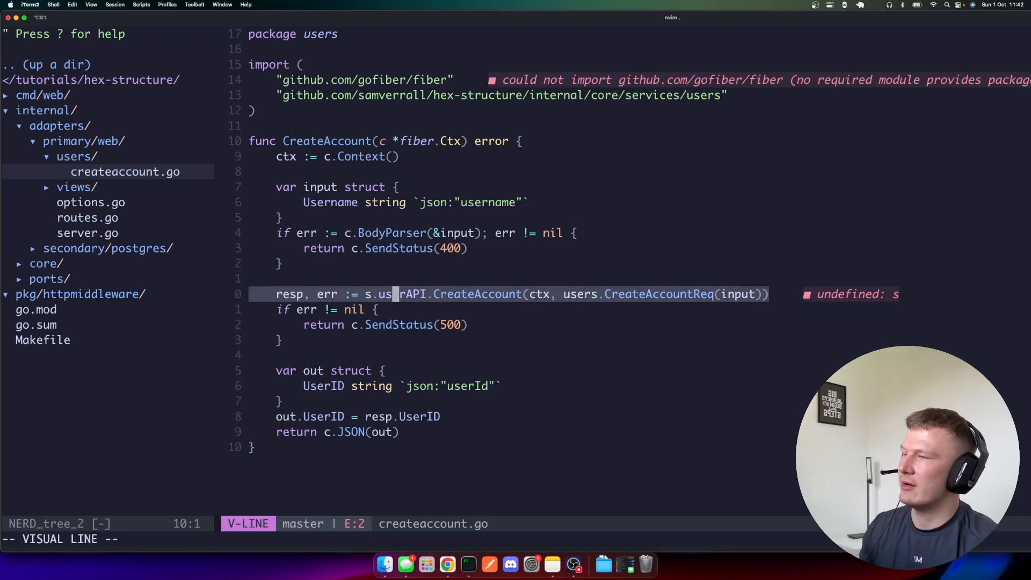
pyautogui.press('Escape')
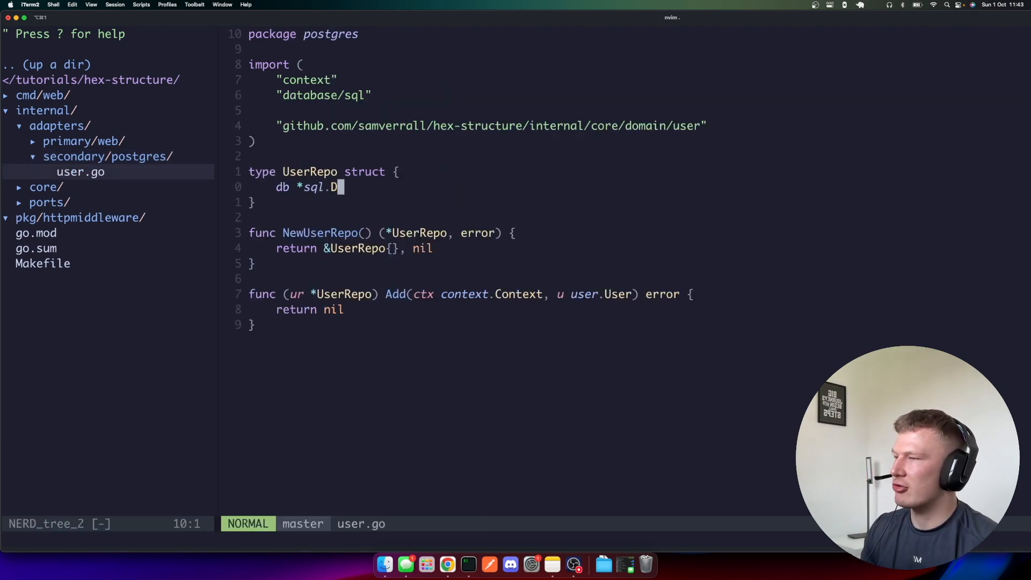
# - Complete the db *sql.DB field in UserRepo, then open the domain's user.go
pyautogui.write('B')
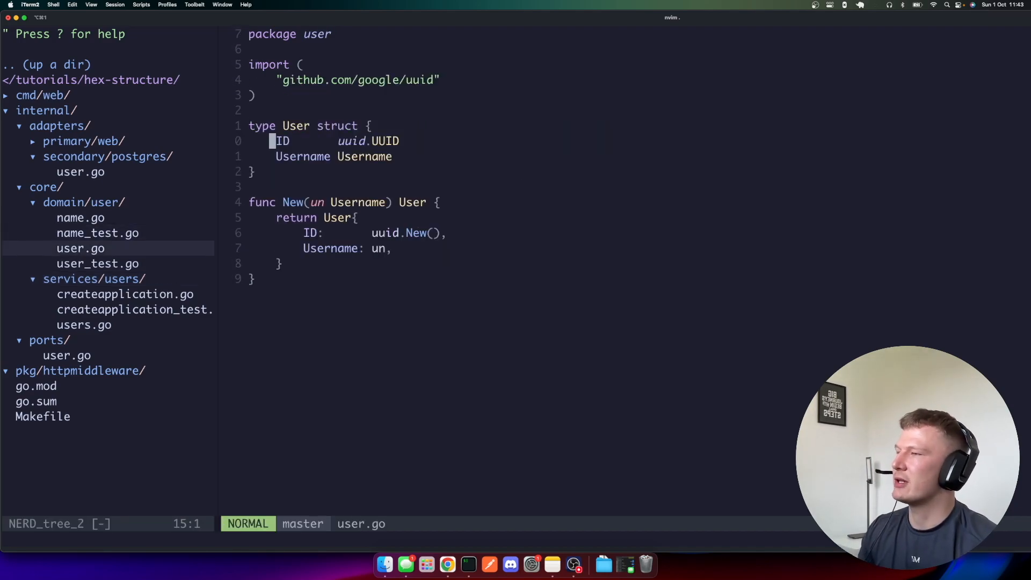
# - Open name.go and highlight the Username type and NewUsername constructor
pyautogui.press('j')
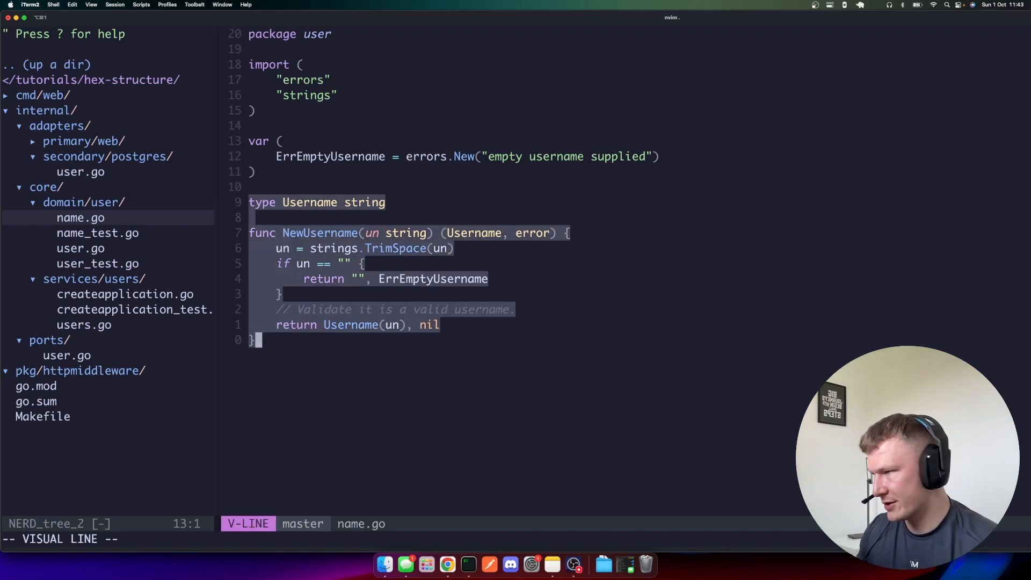
# - Add a '// Must be less than 15 chars' comment in NewUsername and highlight the whole function
pyautogui.press('Escape')
pyautogui.write('// Must be less than 15 chars')
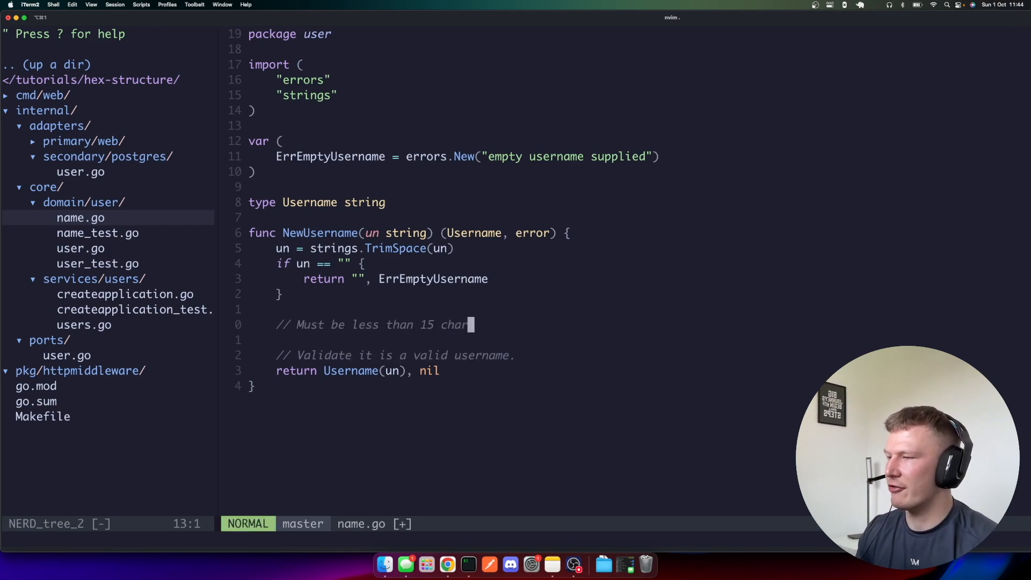
pyautogui.press('Return')
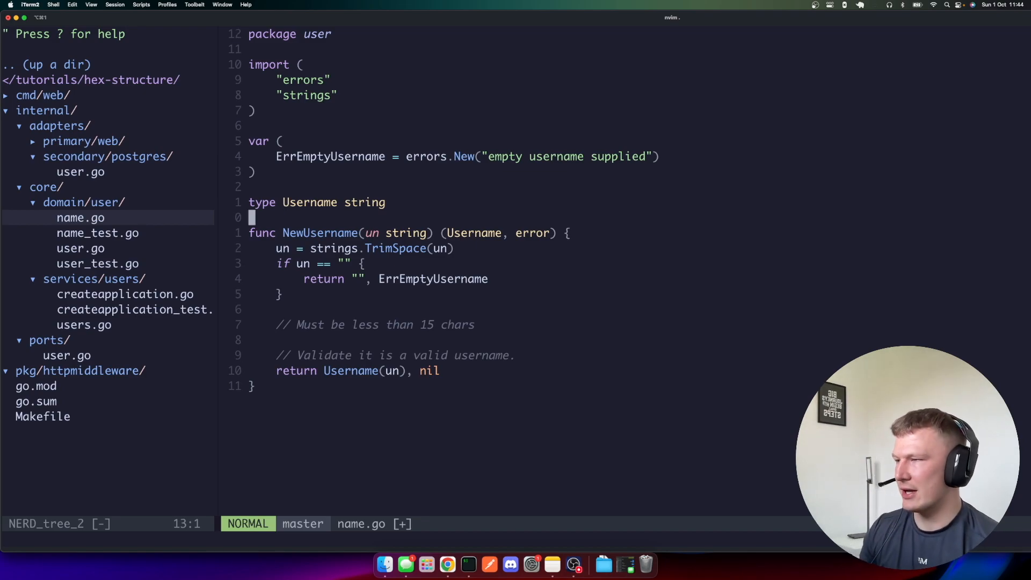
pyautogui.press('V')
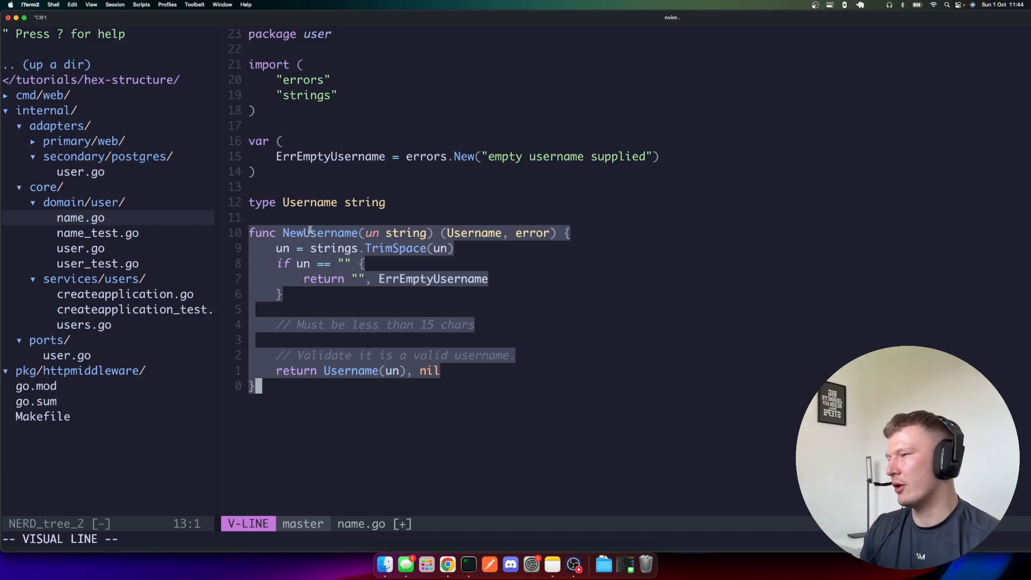
pyautogui.moveTo(108, 151)
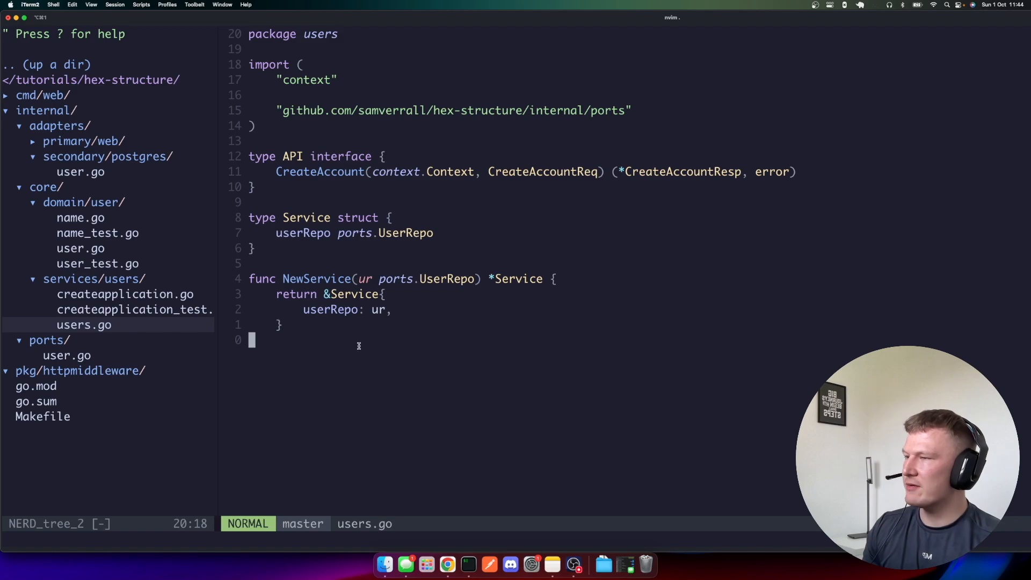
# - Bring up the Git Files fuzzy finder and search for 'main'
pyautogui.press('V')
pyautogui.write('main')
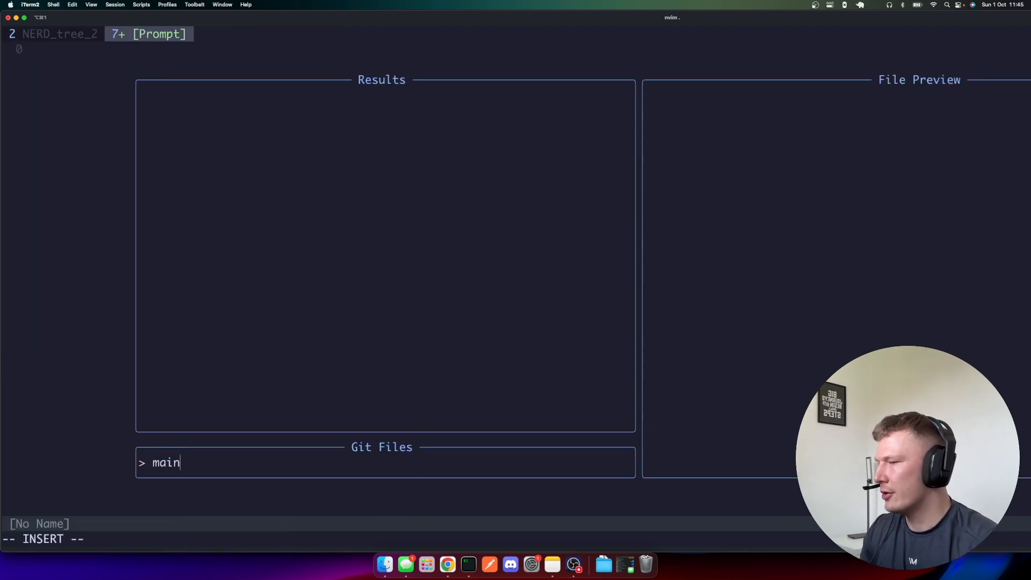
# - Open cmd/web/main.go from the finder, highlight the postgres repo setup, and show the file tree
pyautogui.write('.go')
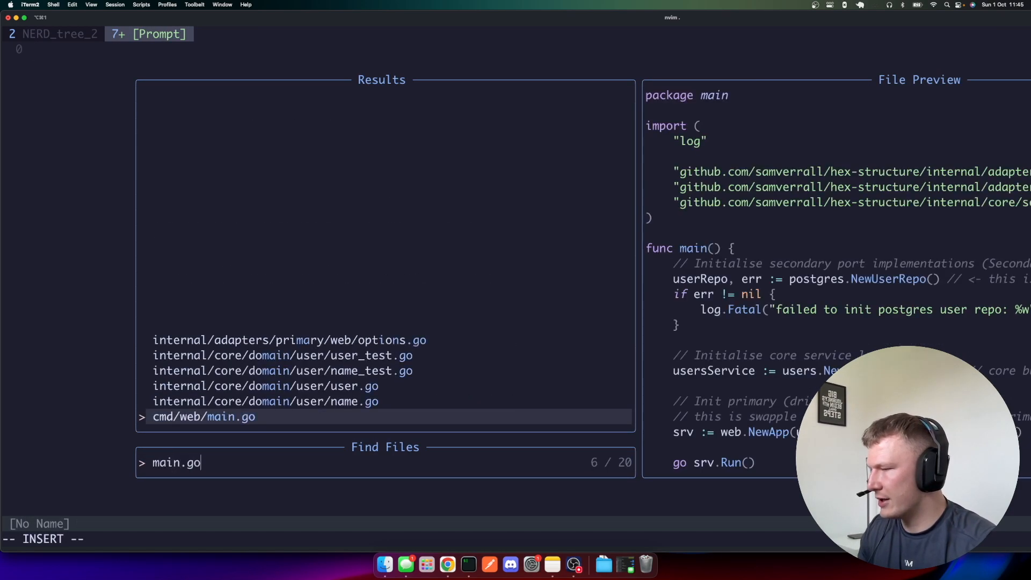
pyautogui.press('Enter')
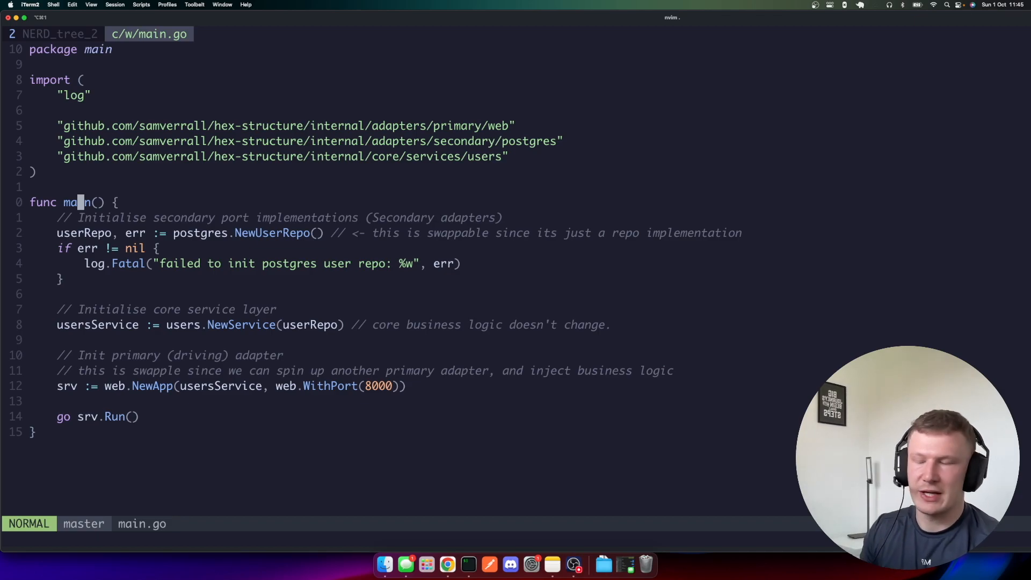
pyautogui.press('V')
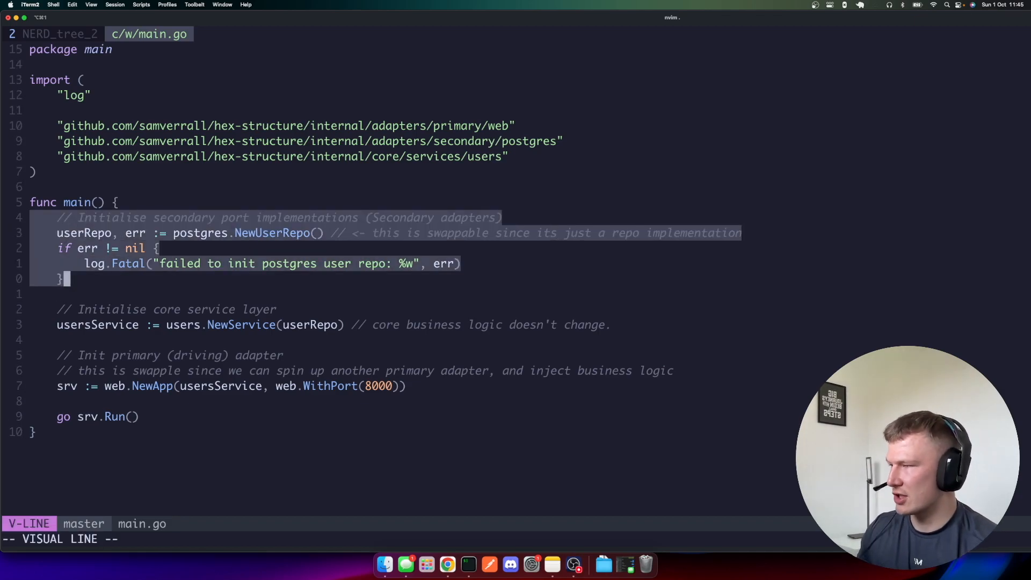
pyautogui.press('Escape')
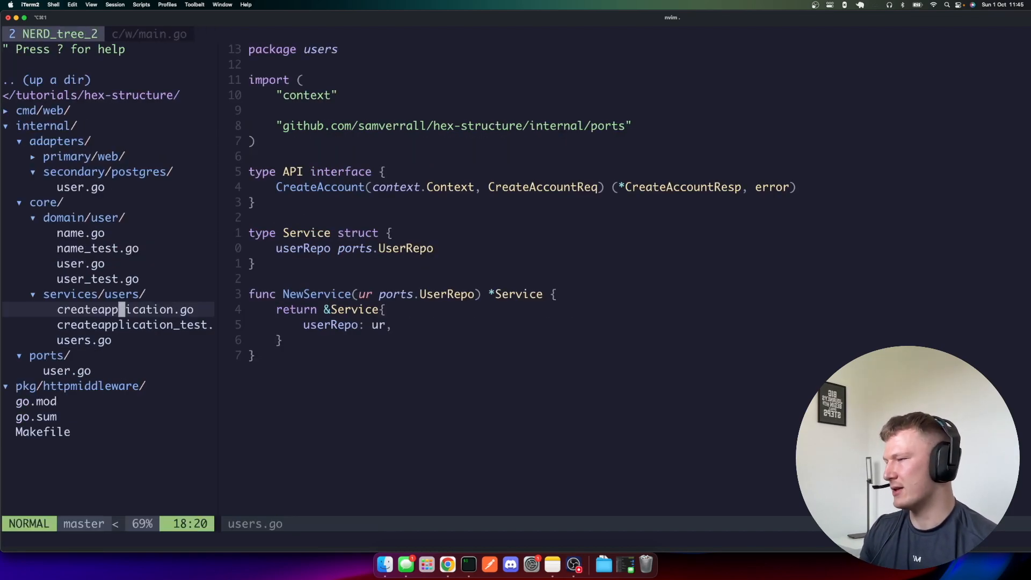
# - View createapplication.go's CreateAccount method, highlighting the userRepo.Add block, then return to main.go
pyautogui.click(66, 371)
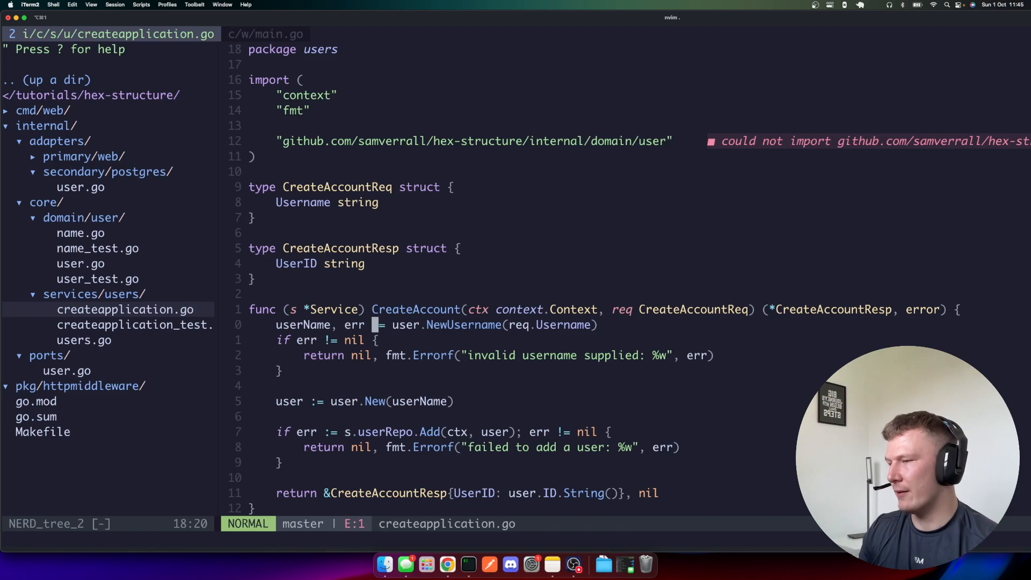
pyautogui.press('V')
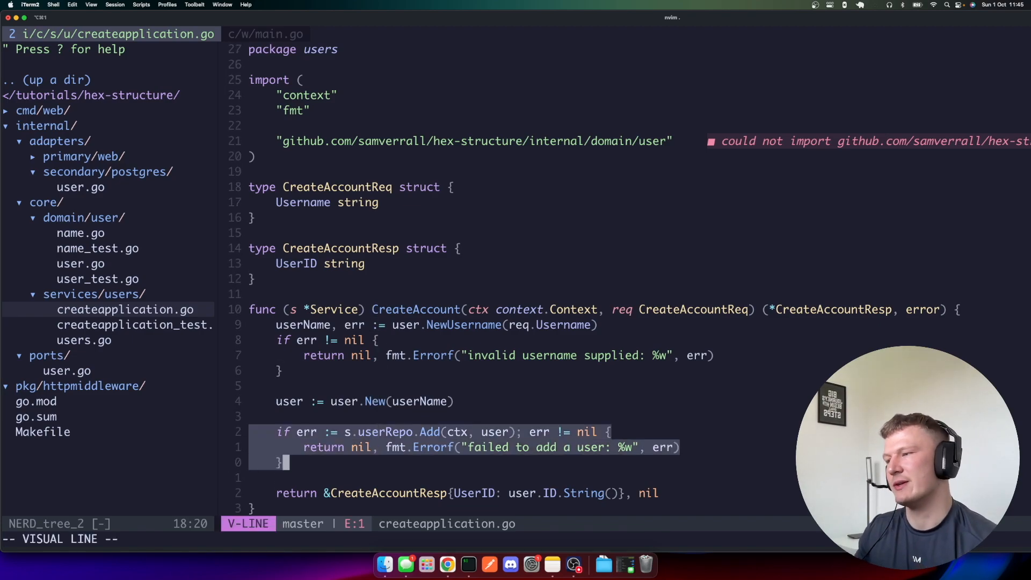
pyautogui.press('Escape')
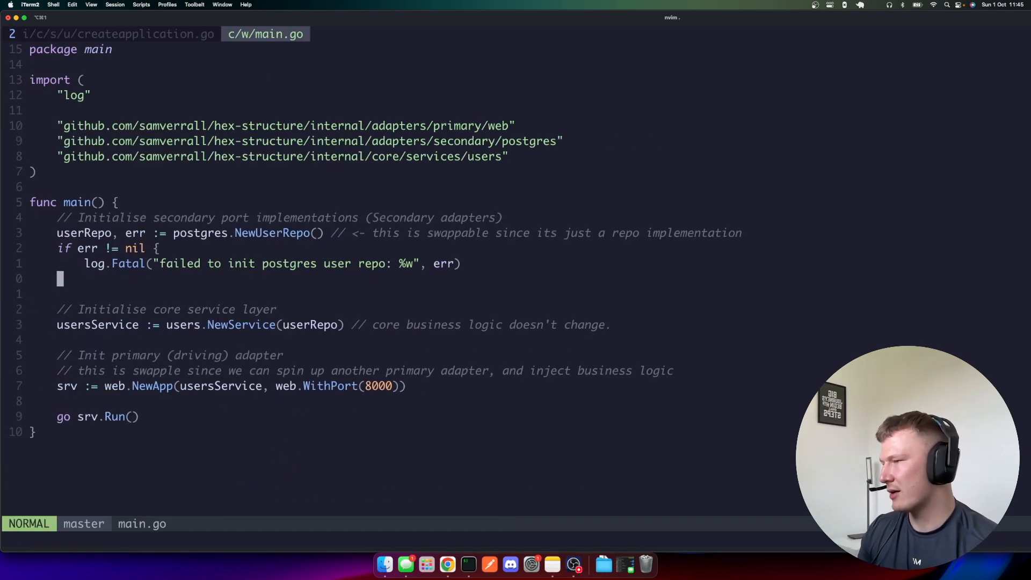
# - Highlight the core service and web app setup lines in main.go, then show the collapsed file tree
pyautogui.press('V')
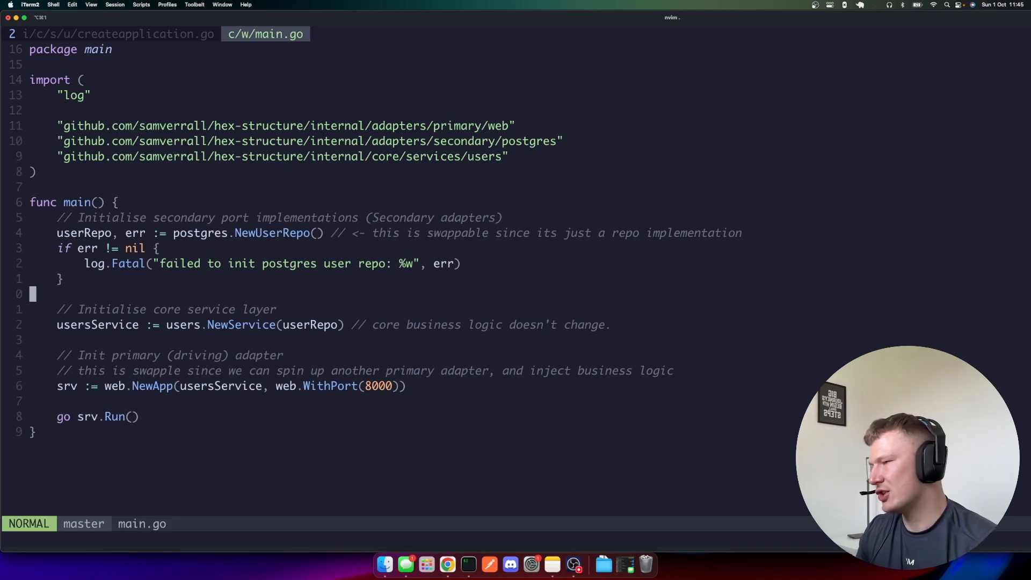
pyautogui.press('V')
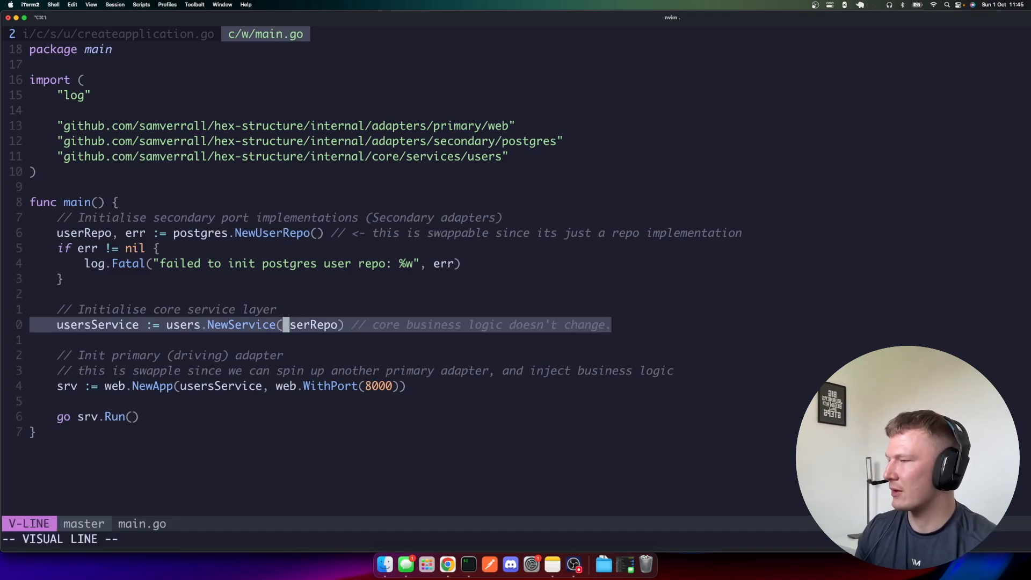
pyautogui.press('Escape')
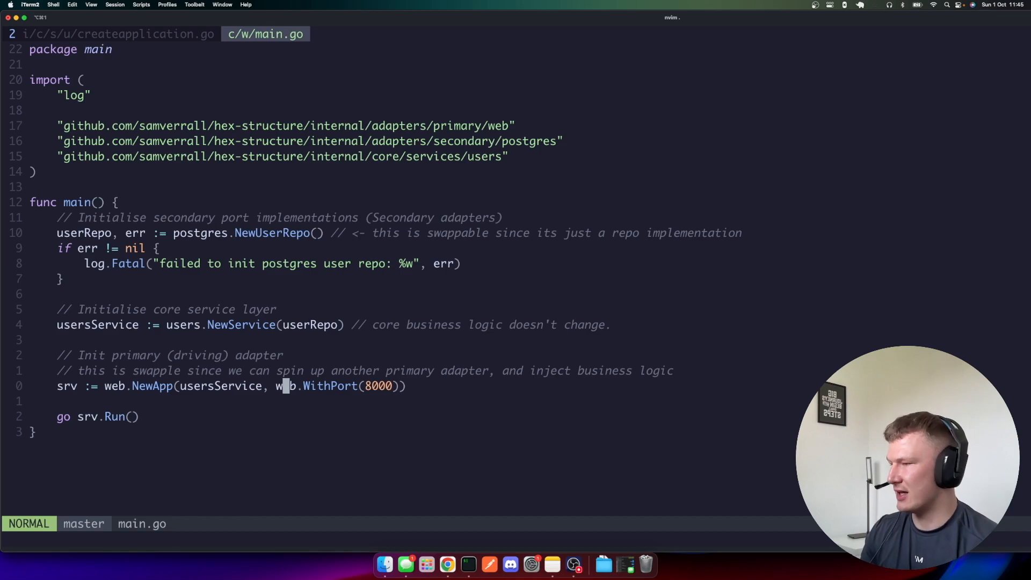
pyautogui.press('V')
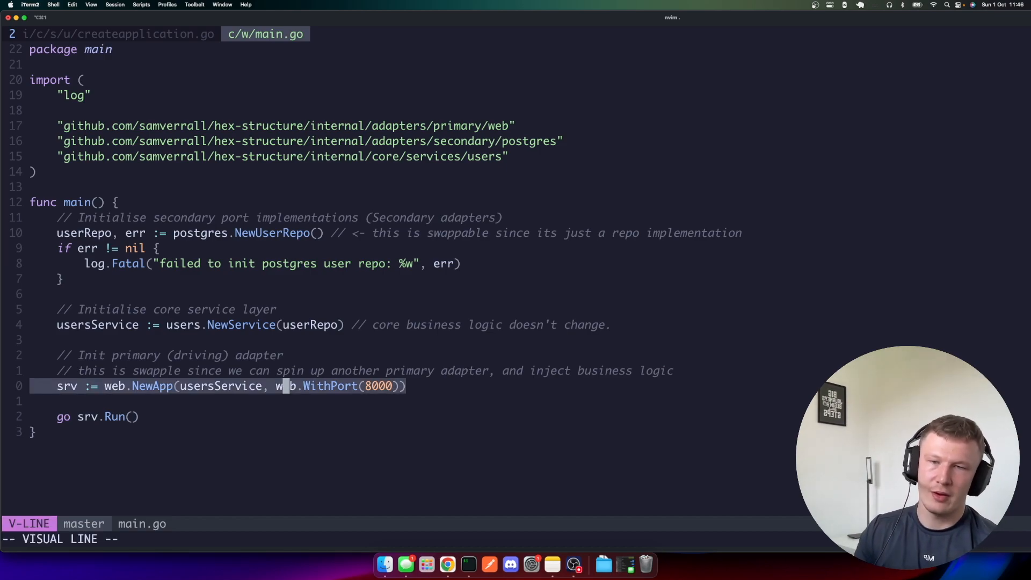
pyautogui.press('Escape')
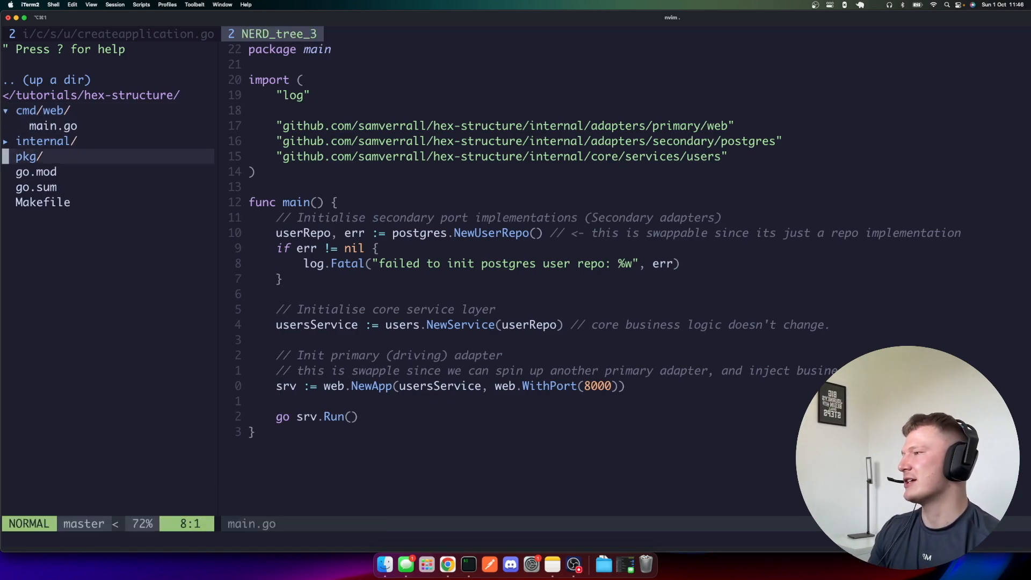
# - Reopen createapplication.go and highlight the CreateAccountReq and CreateAccountResp structs
pyautogui.click(47, 141)
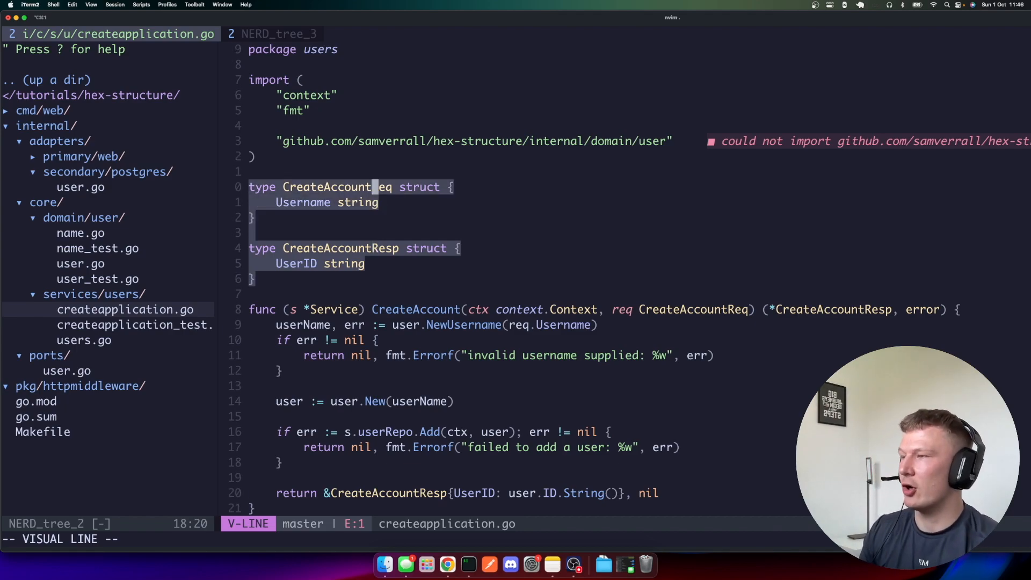
# - Highlight the CreateAccountReq and CreateAccountResp structs in turn, then widen the code view
pyautogui.press('Escape')
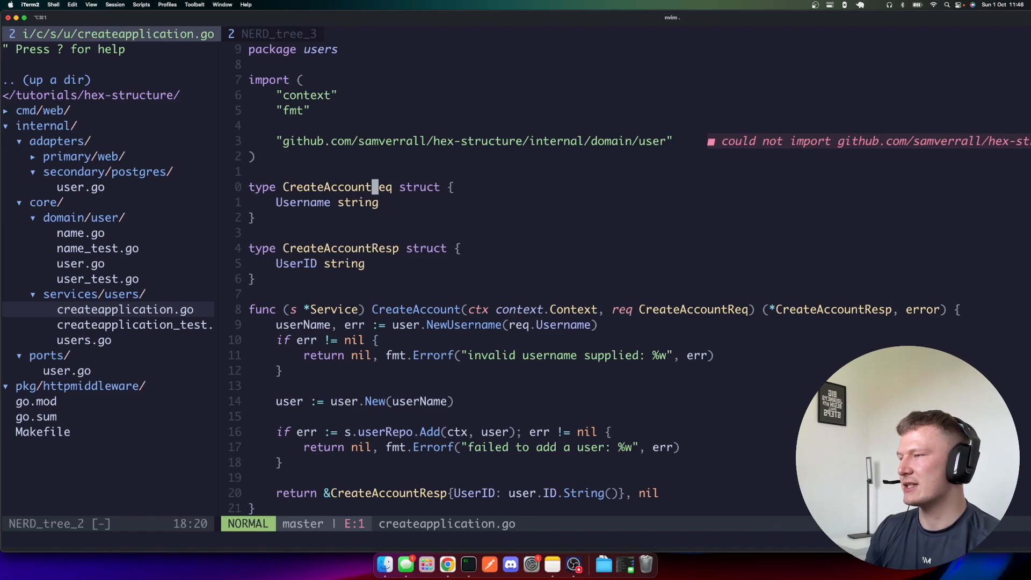
pyautogui.press('V')
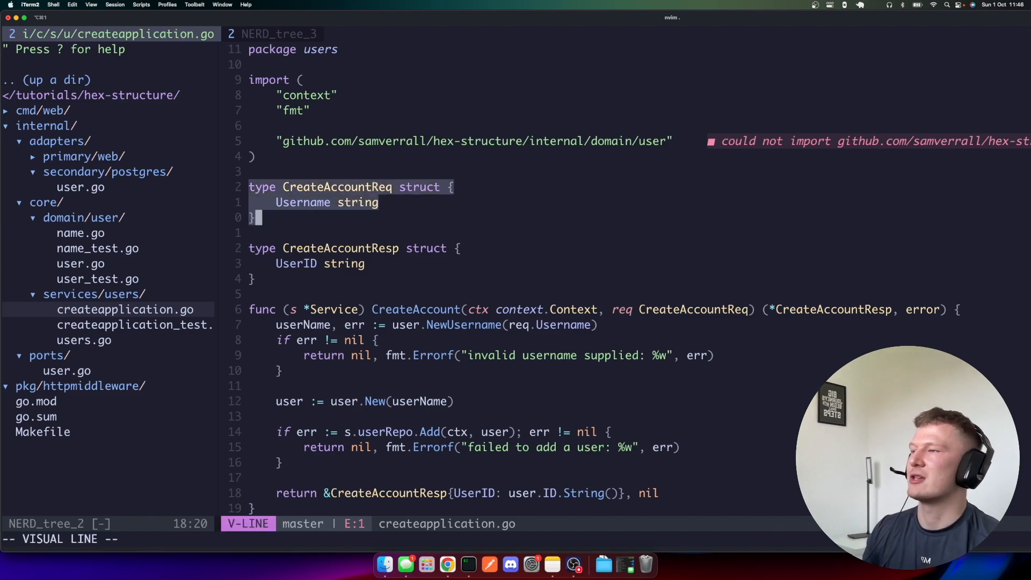
pyautogui.press('Escape')
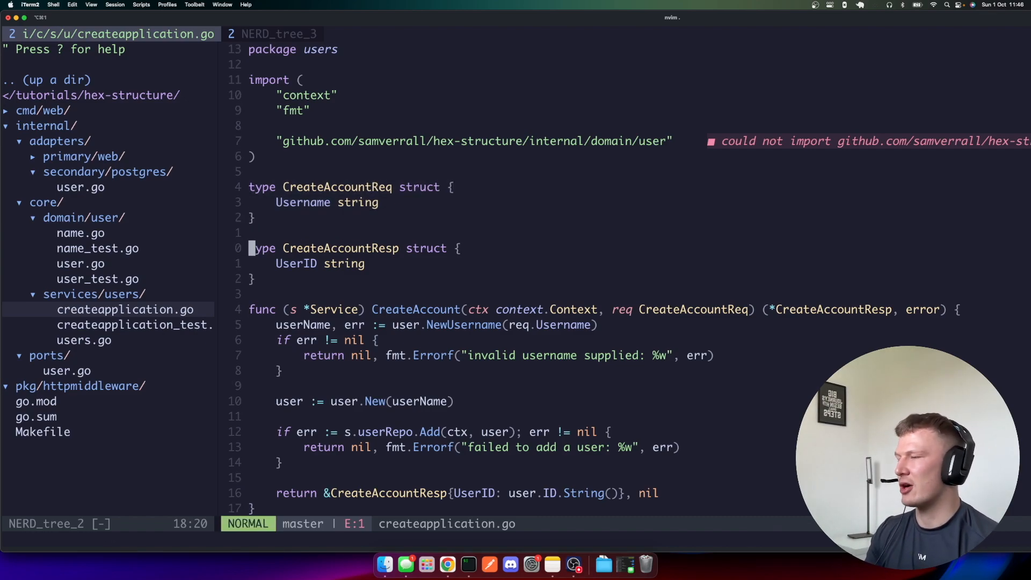
pyautogui.press('V')
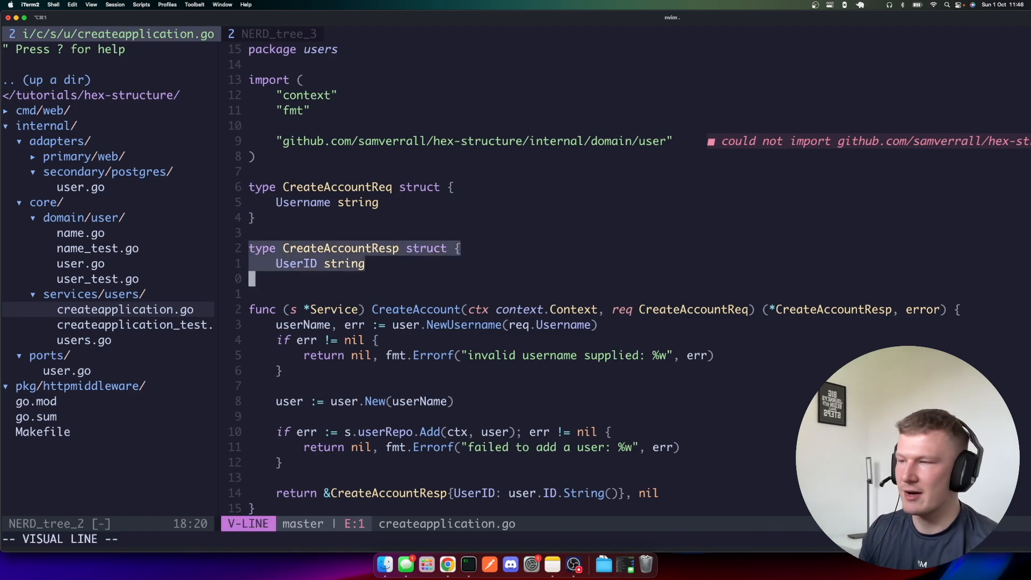
pyautogui.press('Escape')
pyautogui.write('}')
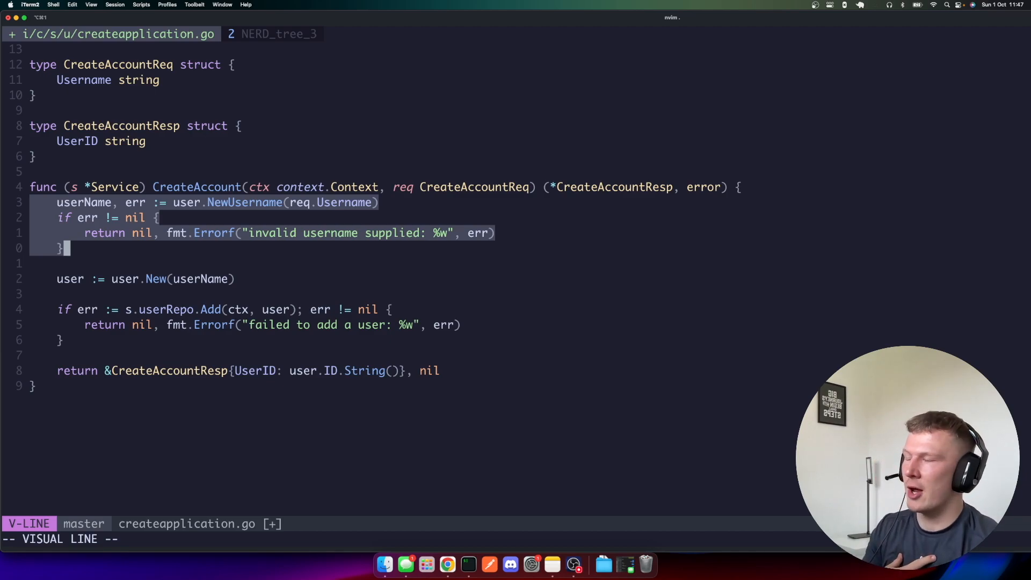
# - Highlight the user-save block in CreateAccount, then bring up the project file tree
pyautogui.press('Escape')
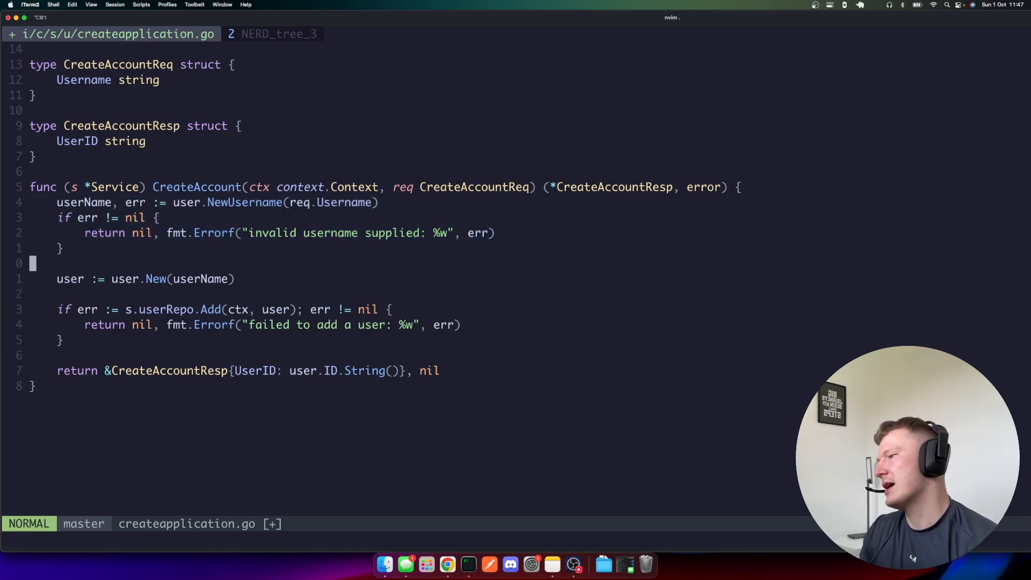
pyautogui.press('V')
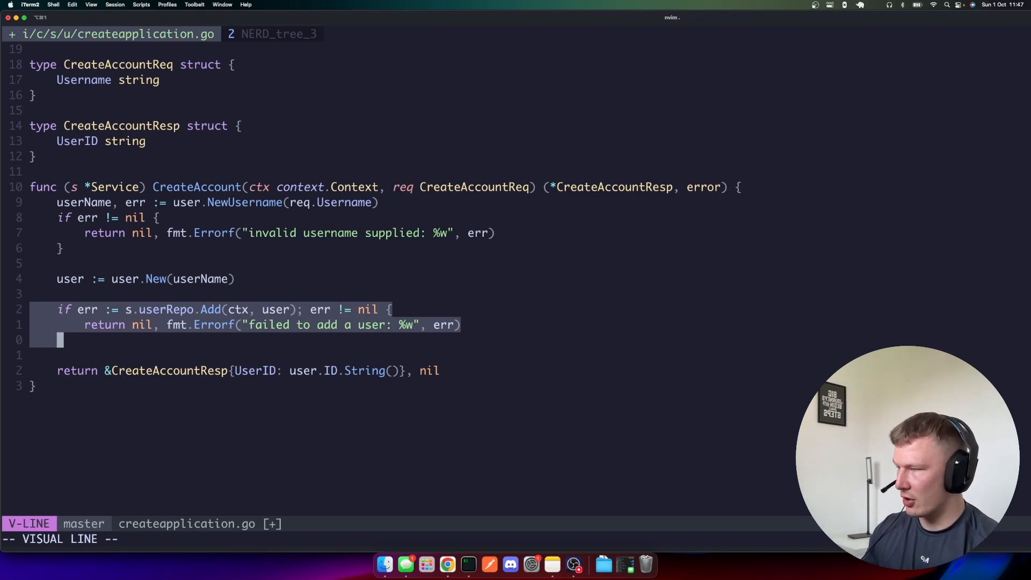
pyautogui.press('Escape')
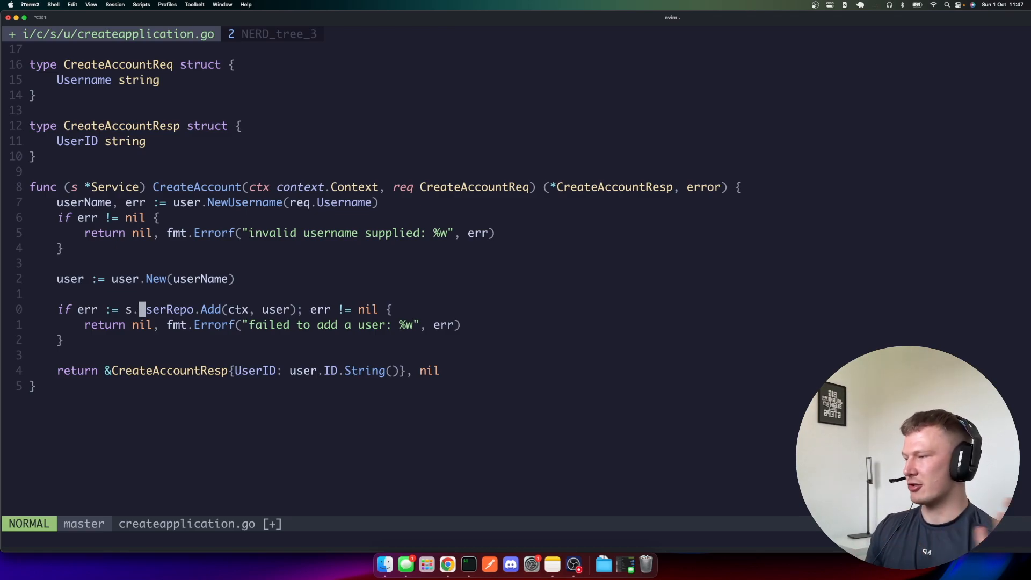
pyautogui.press('V')
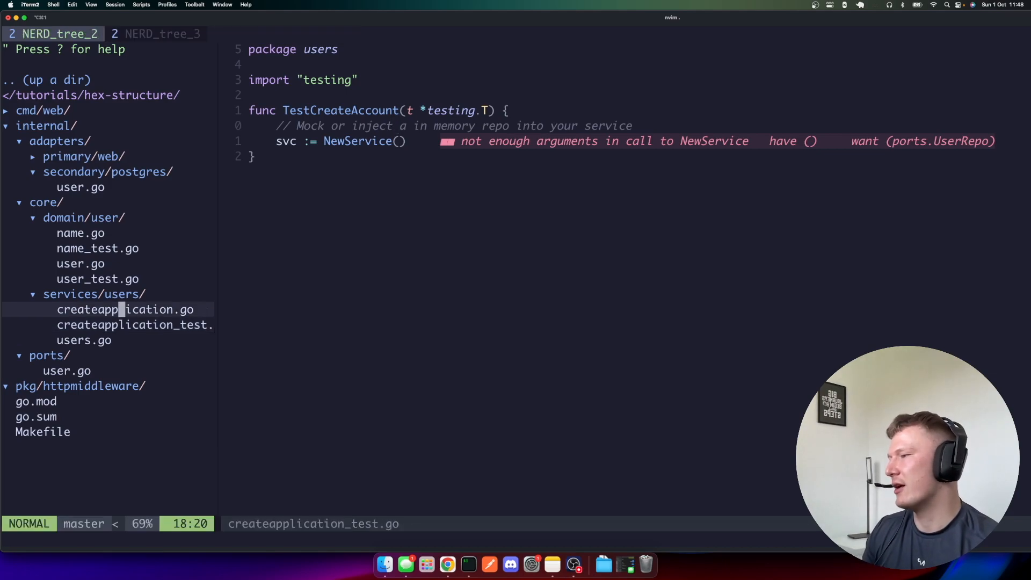
# - Open internal/ports/user.go with ErrUserNotFound and the UserRepo interface
pyautogui.press('j')
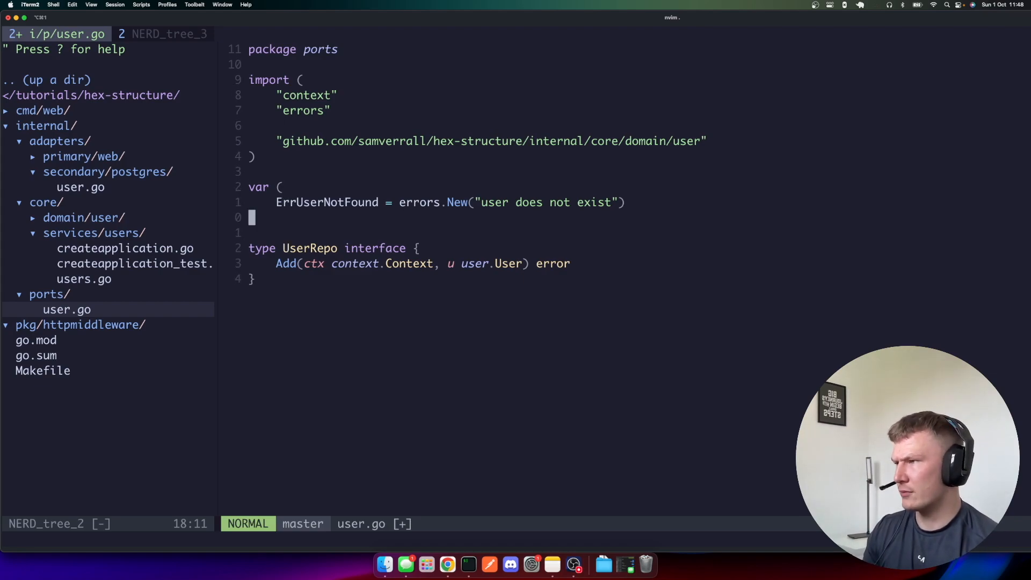
pyautogui.press('V')
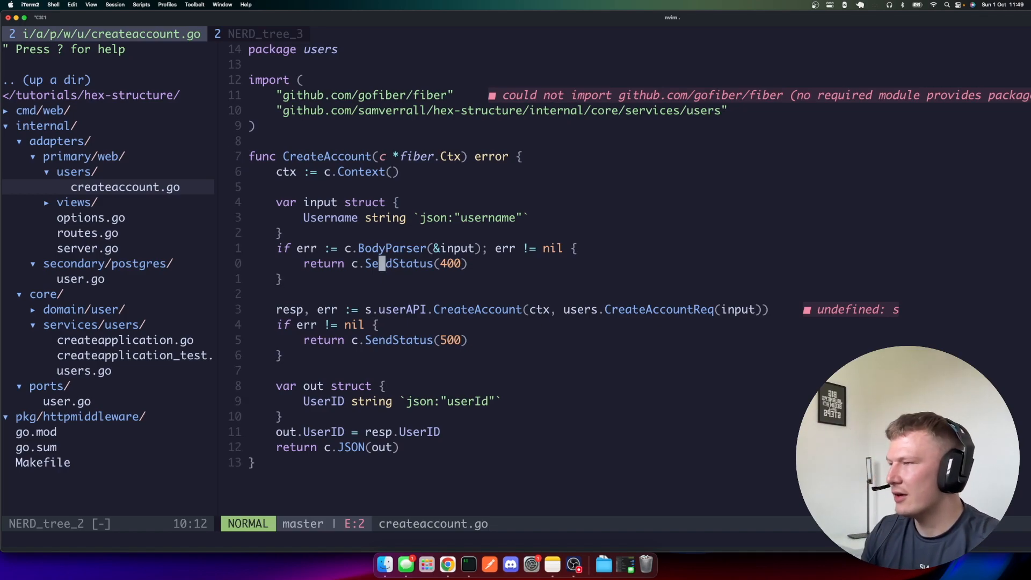
# - Add the receiver (s *Serivce) to the CreateAccount handler signature
pyautogui.write('(s *Serivce)')
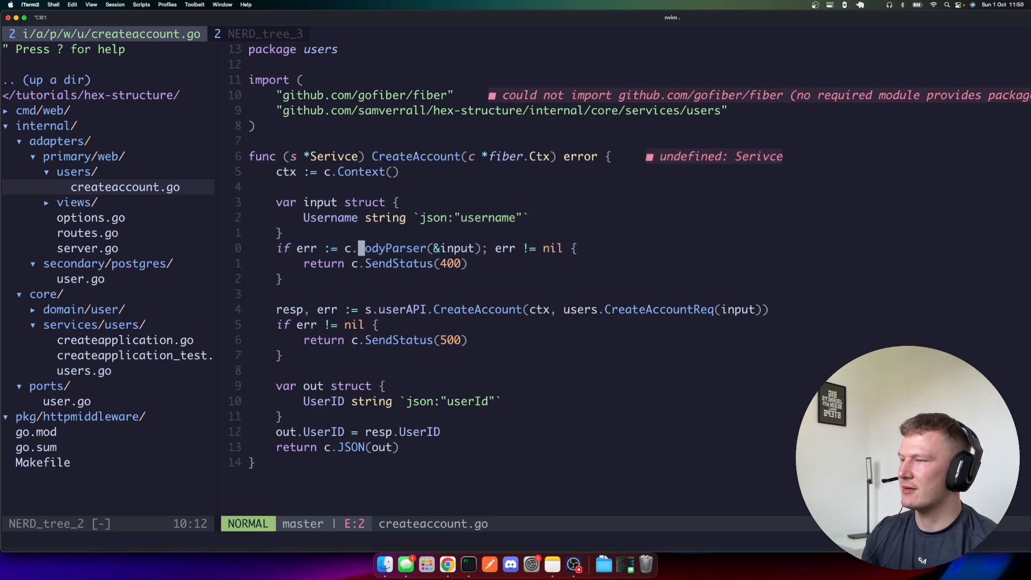